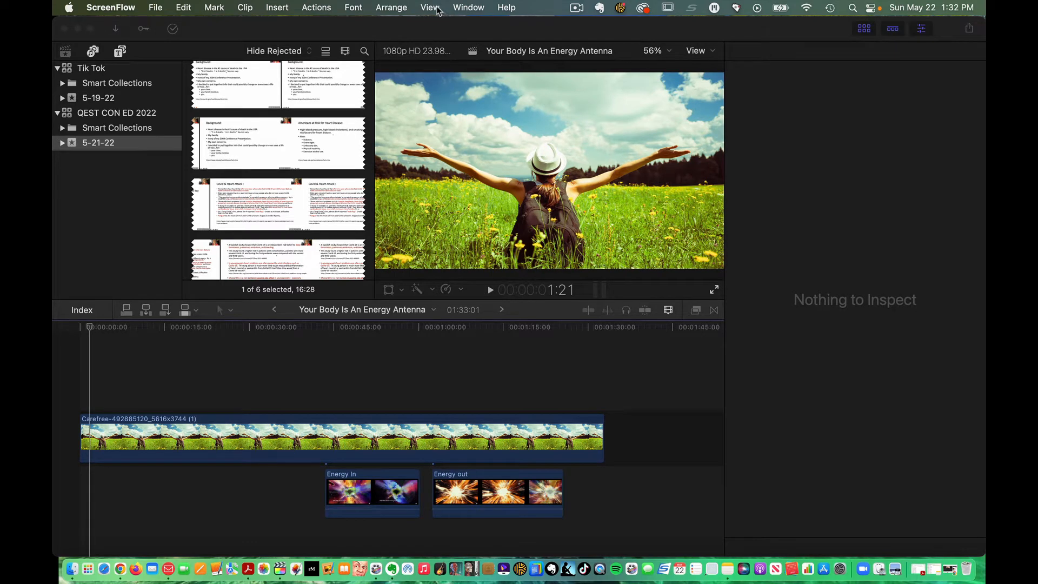
Step: Record a short test voiceover take from Window > Record Voiceover
click(468, 7)
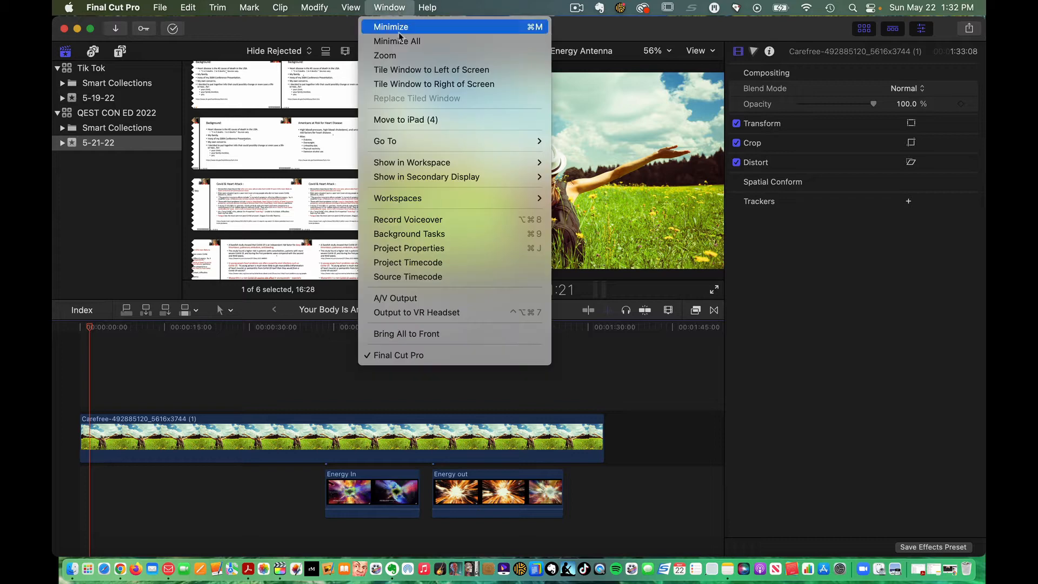
click(407, 219)
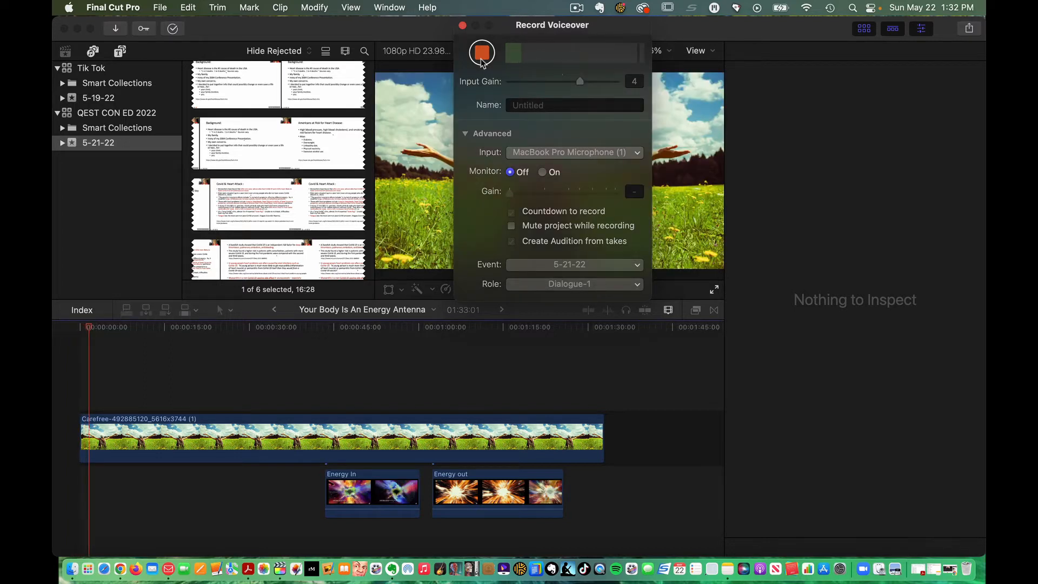
click(482, 52)
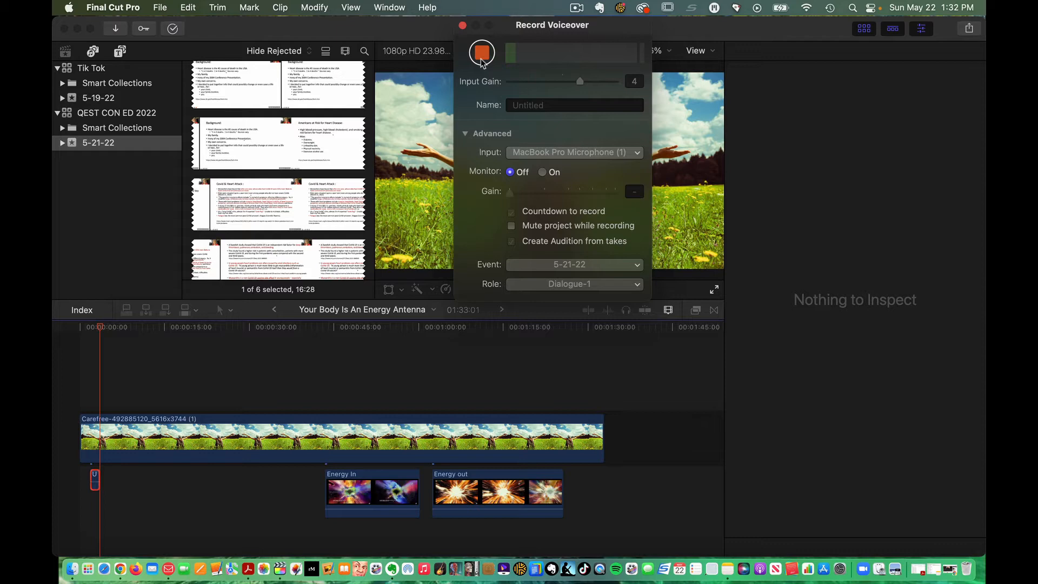
click(482, 52)
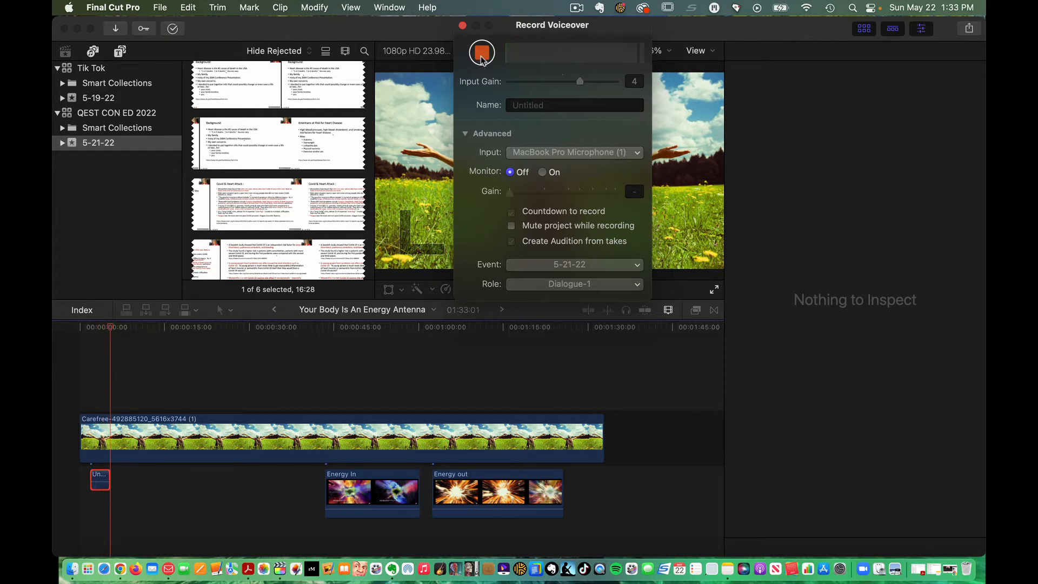
click(482, 52)
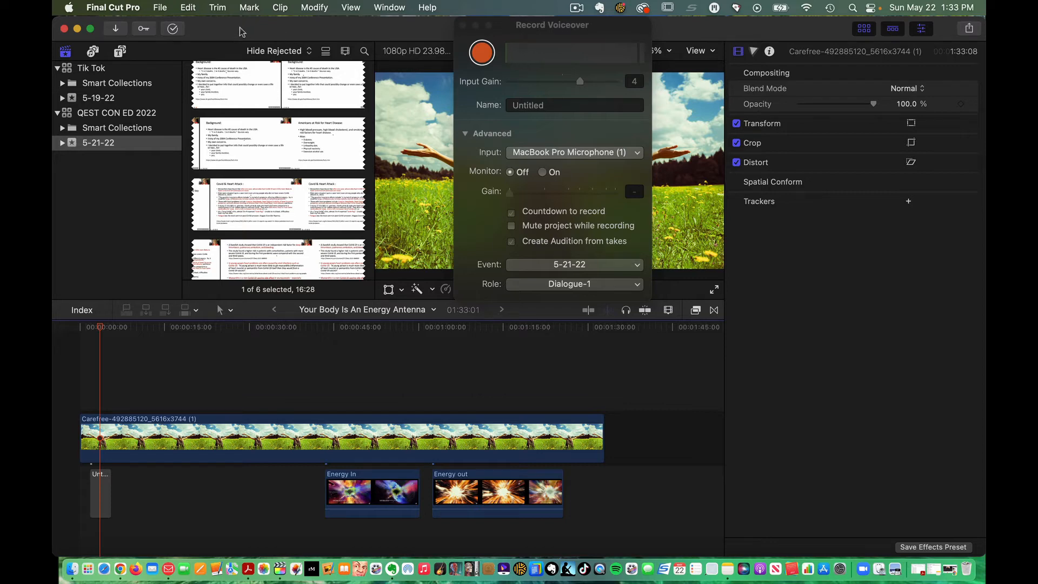
Step: Launch System Preferences via Final Cut Pro's Services Preferences menu item
click(112, 7)
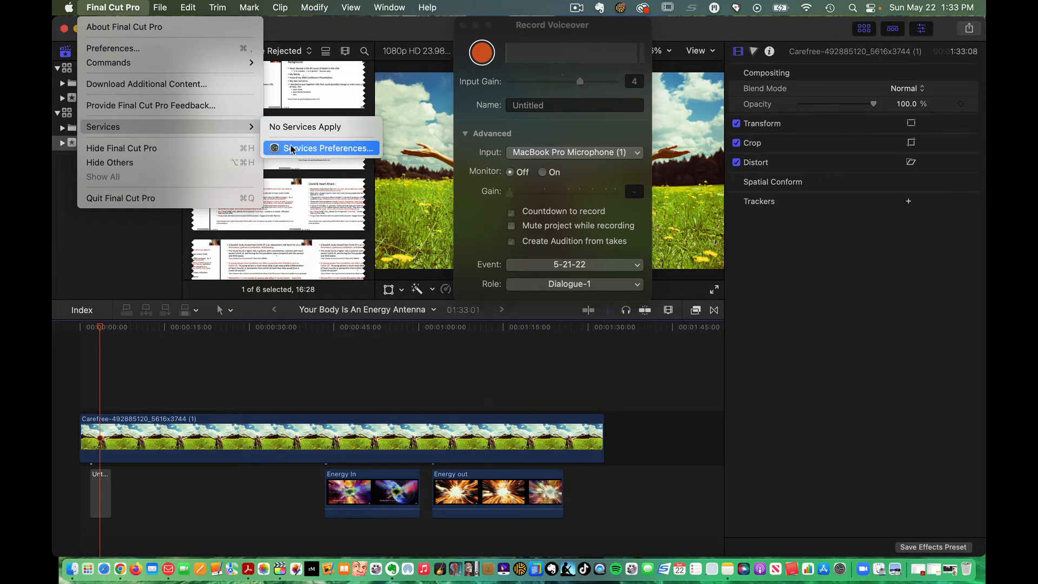
click(325, 148)
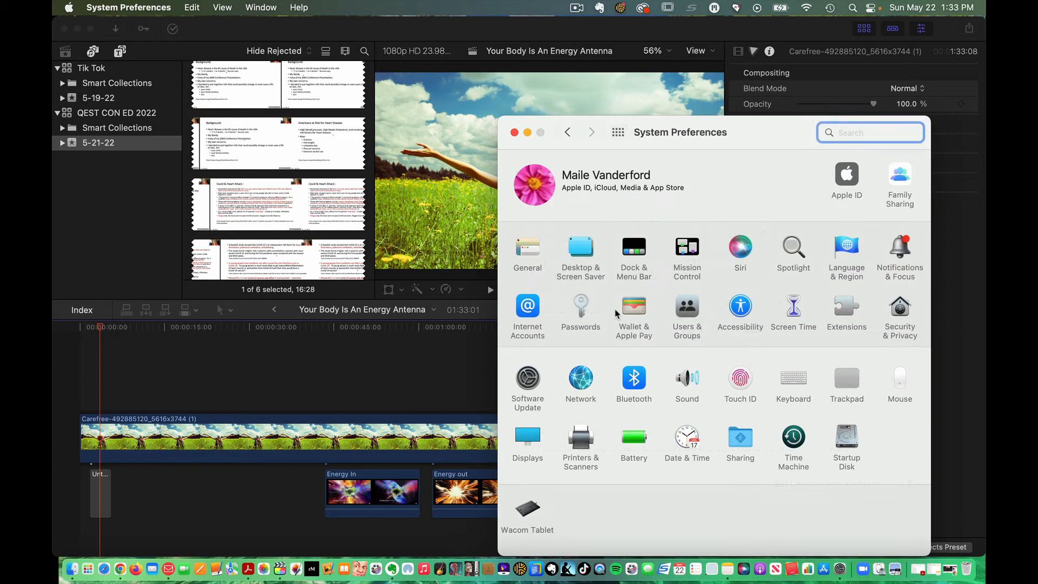
Step: Open Security & Privacy's Privacy tab and select Full Disk Access in the sidebar
click(899, 307)
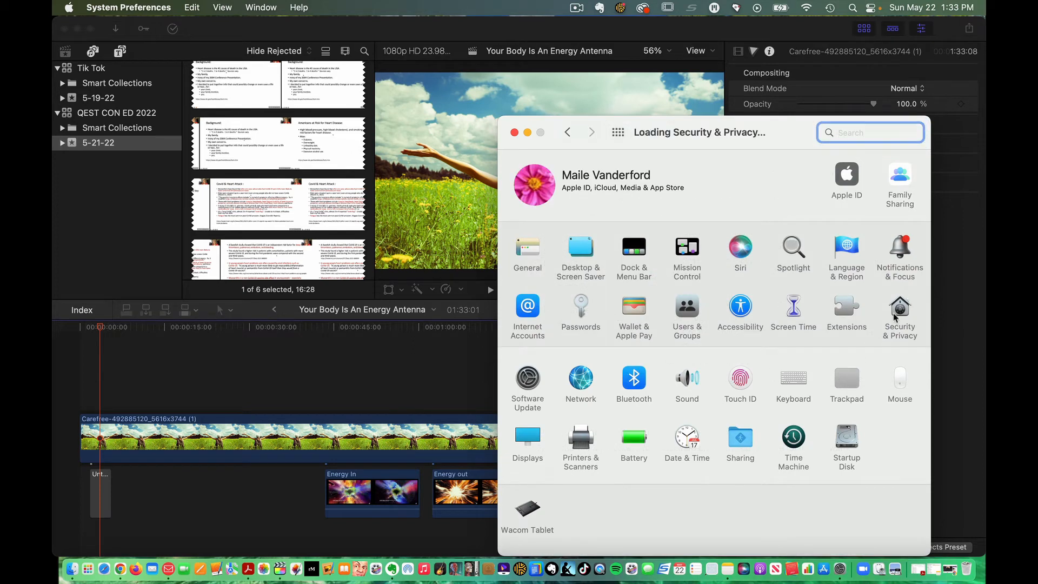
click(900, 311)
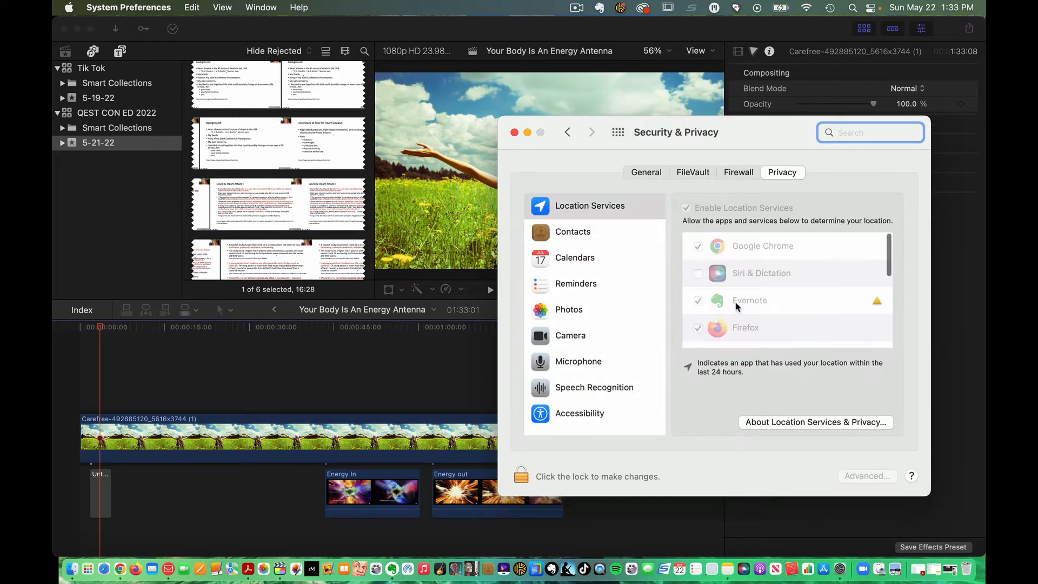
click(578, 361)
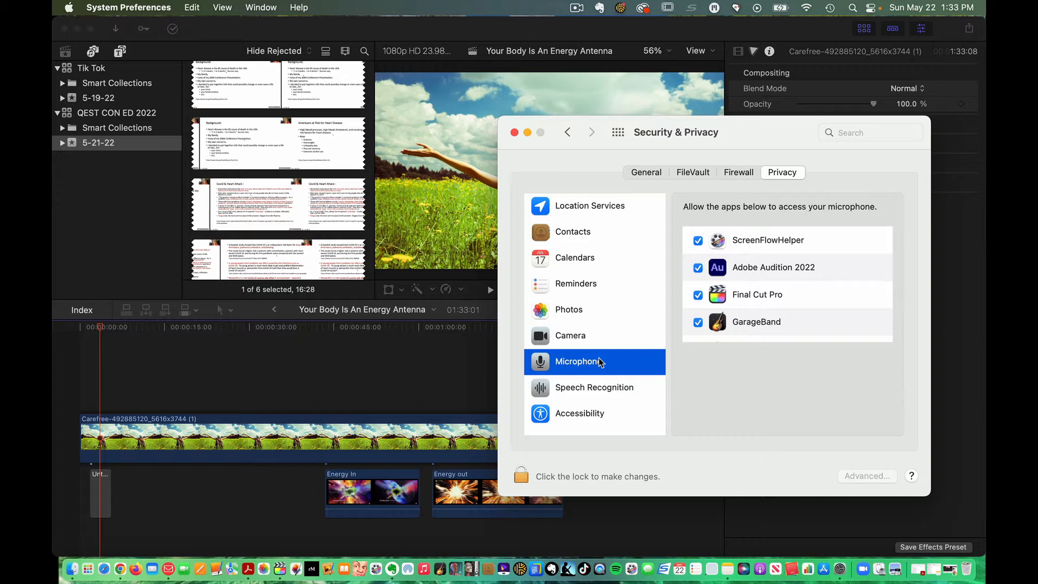
scroll(down, 3)
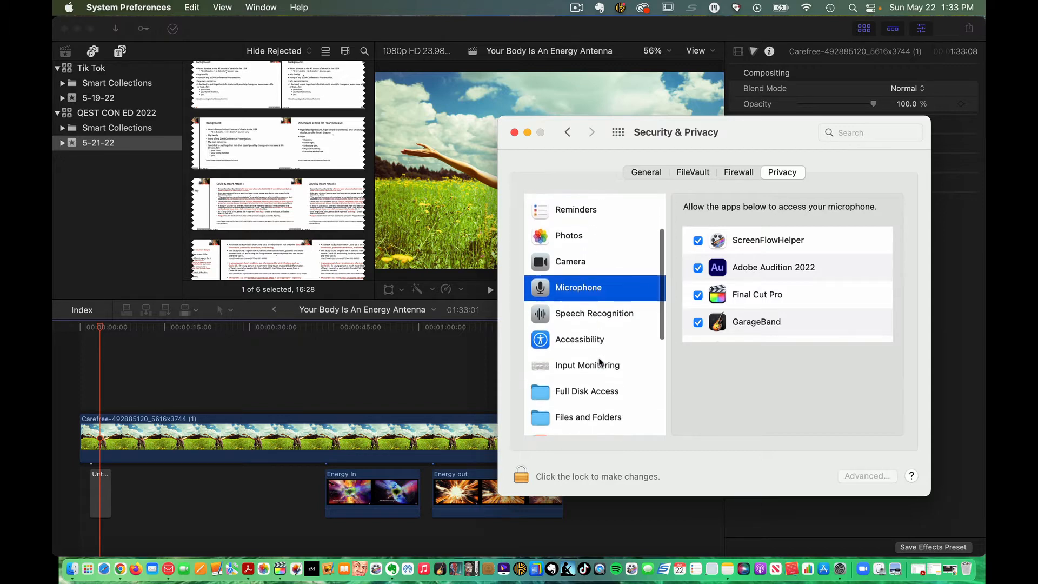
click(586, 337)
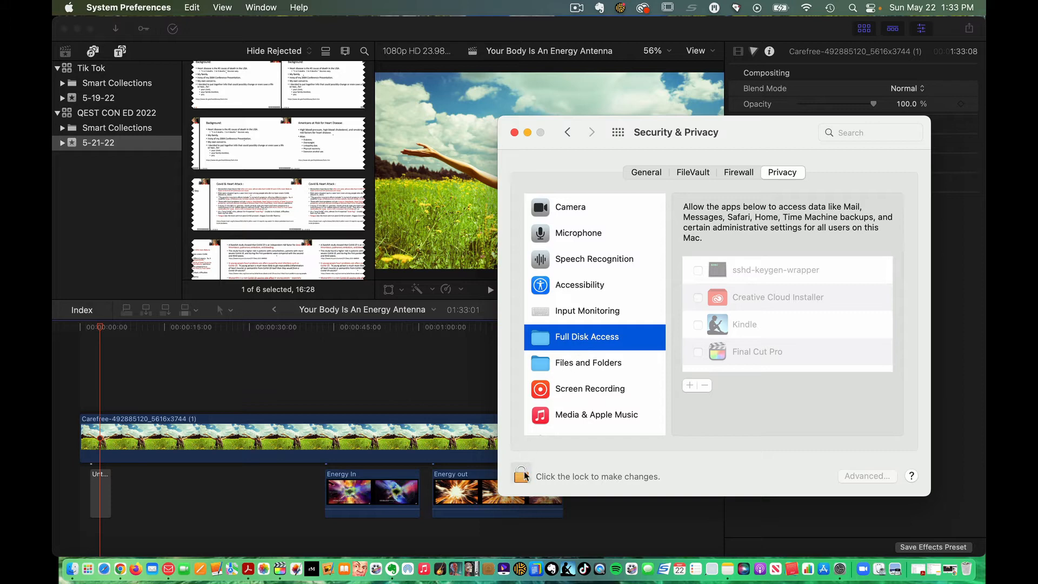
Step: Unlock the privacy settings and tick Final Cut Pro under Full Disk Access
click(521, 476)
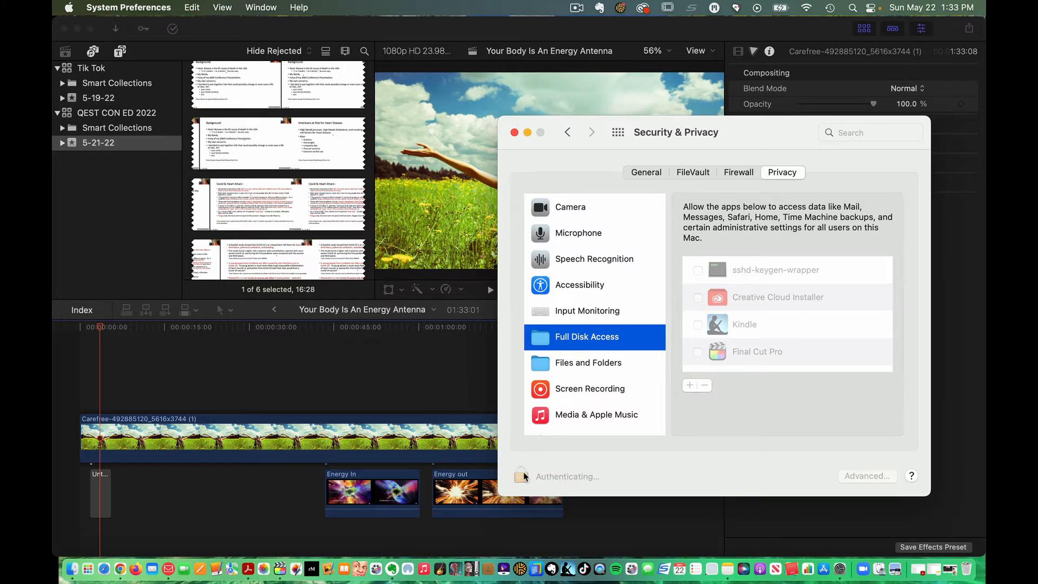
click(521, 476)
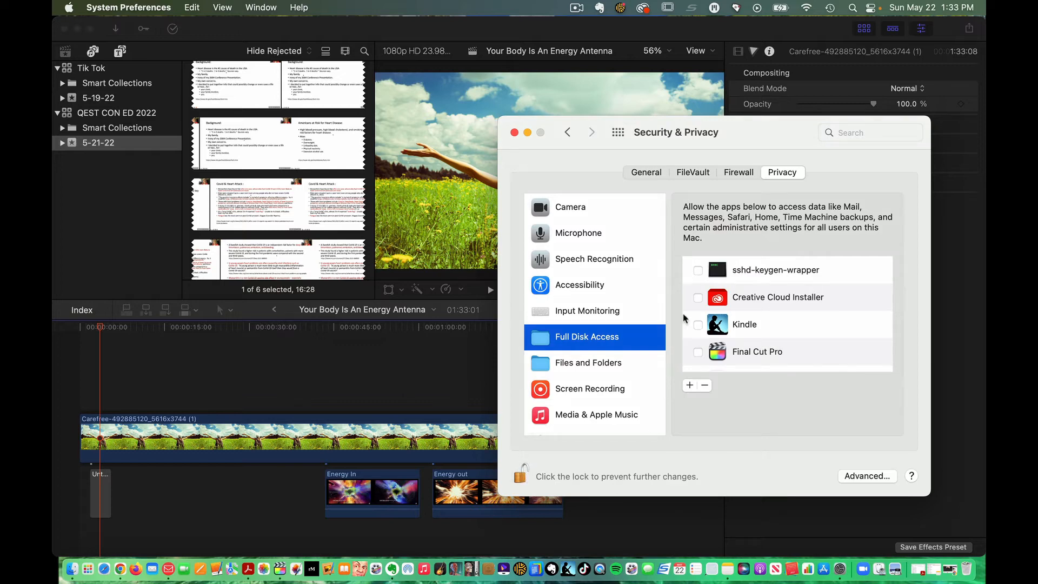
click(698, 351)
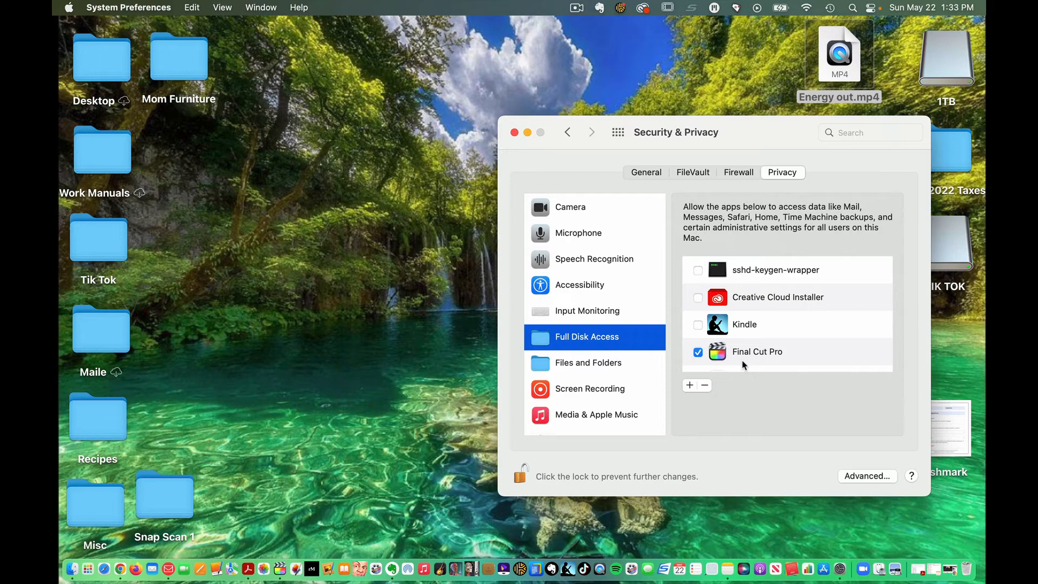
mouse_move(670, 389)
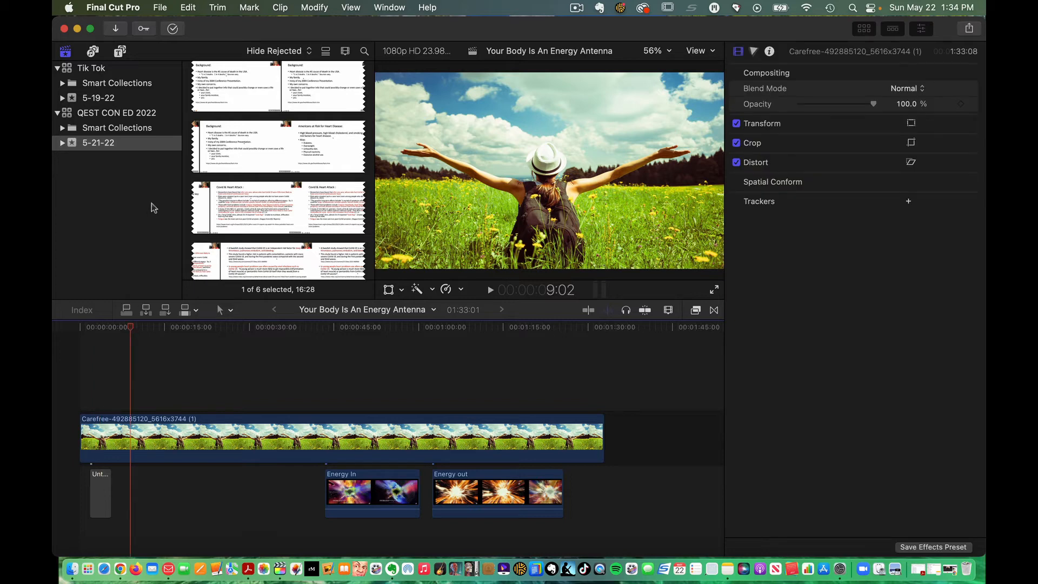
Step: Reopen the Record Voiceover controls from the Window menu in relaunched Final Cut Pro
click(350, 7)
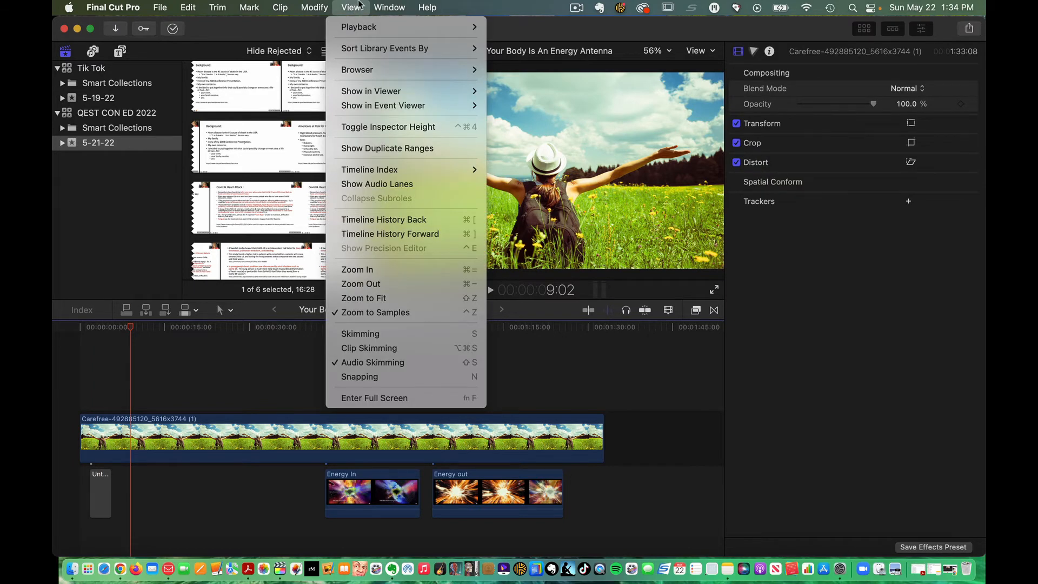
click(389, 7)
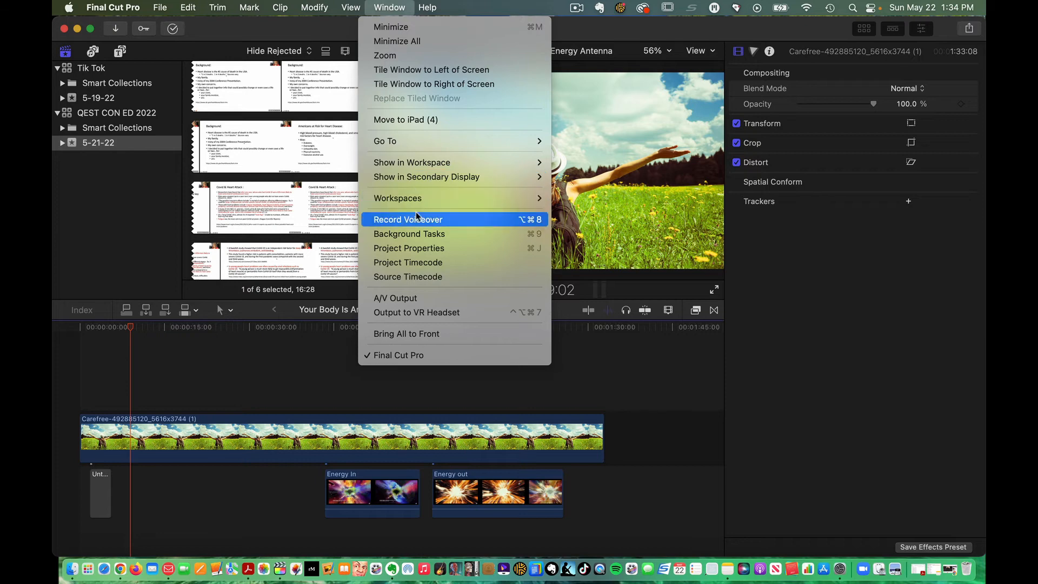
click(408, 219)
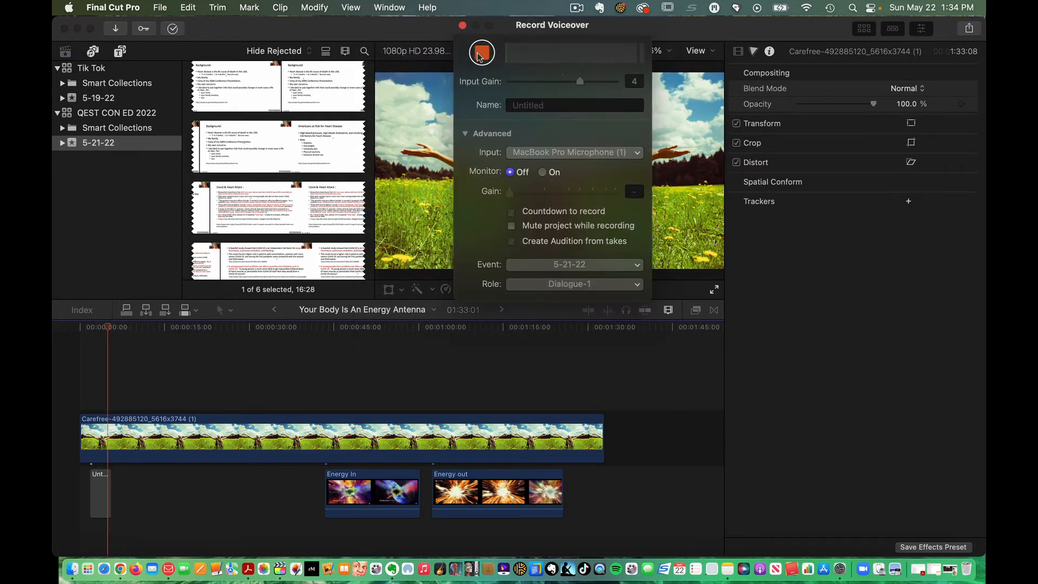